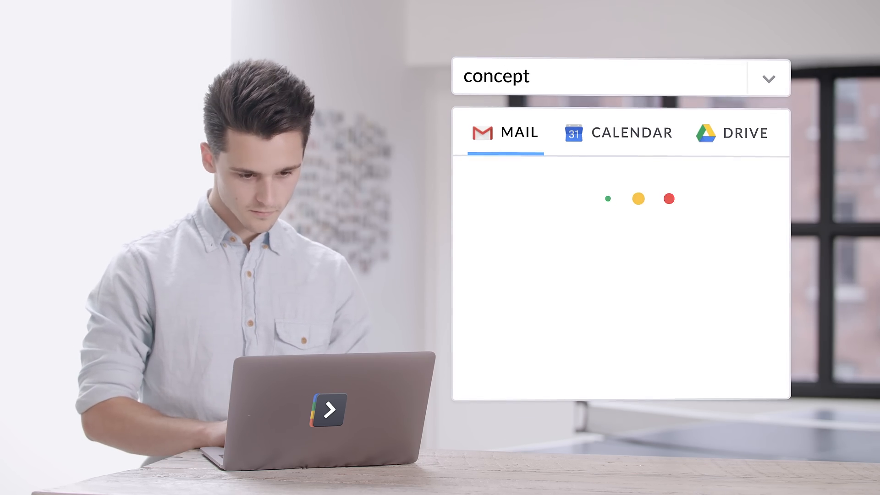
Switch the 'concept' search results to Drive and preview Ad-Concept.png
{"action": "left_click", "coordinate": [748, 133]}
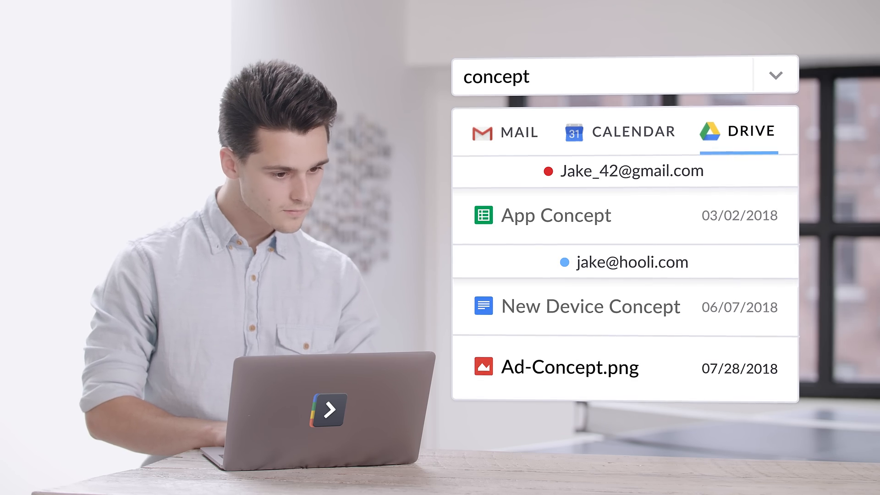
{"action": "left_click", "coordinate": [568, 368]}
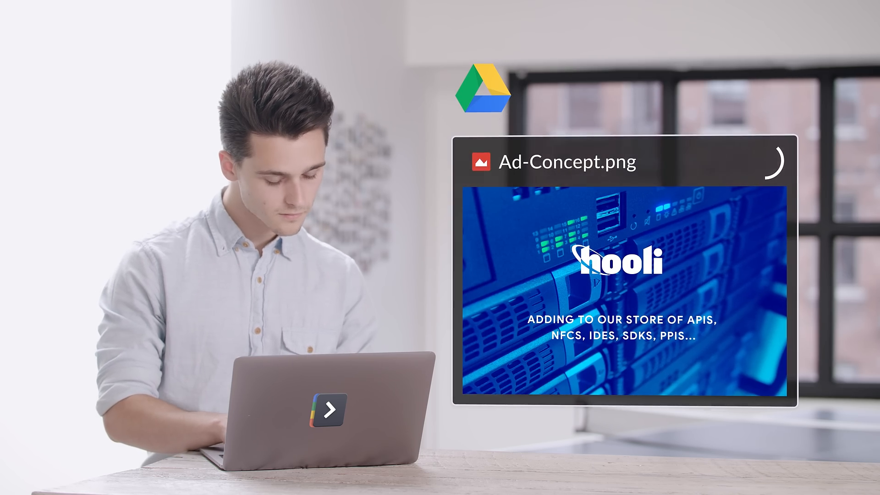